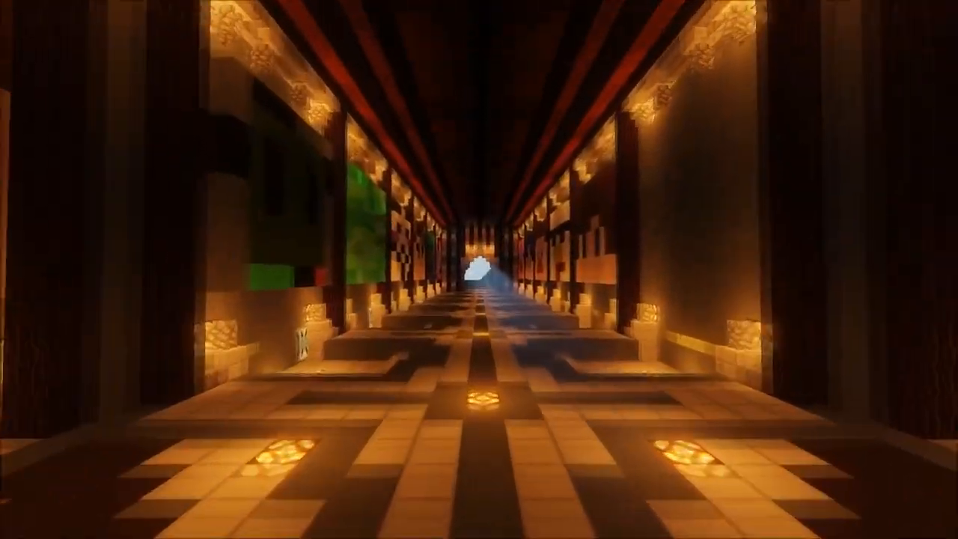
{"action": "key", "text": "w"}
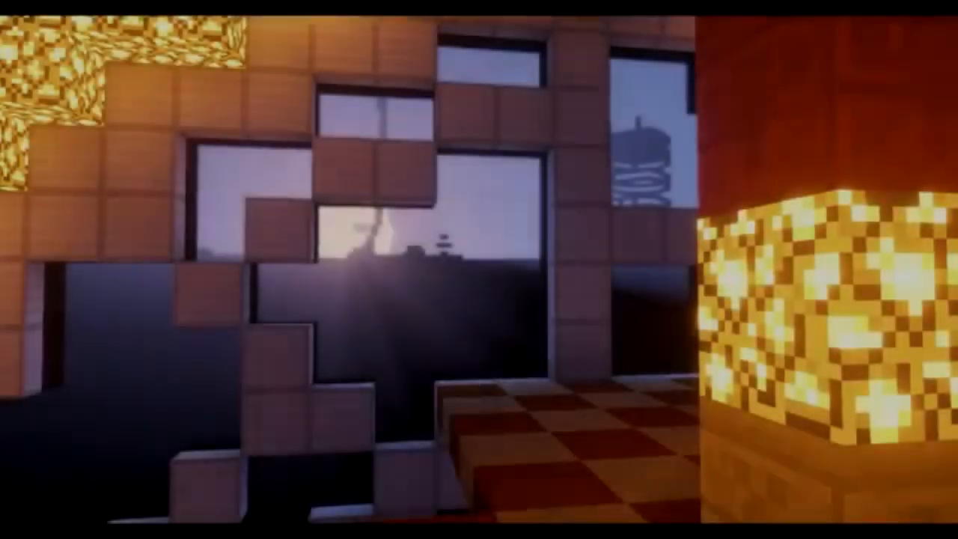
{"action": "mouse_move", "coordinate": [478, 269]}
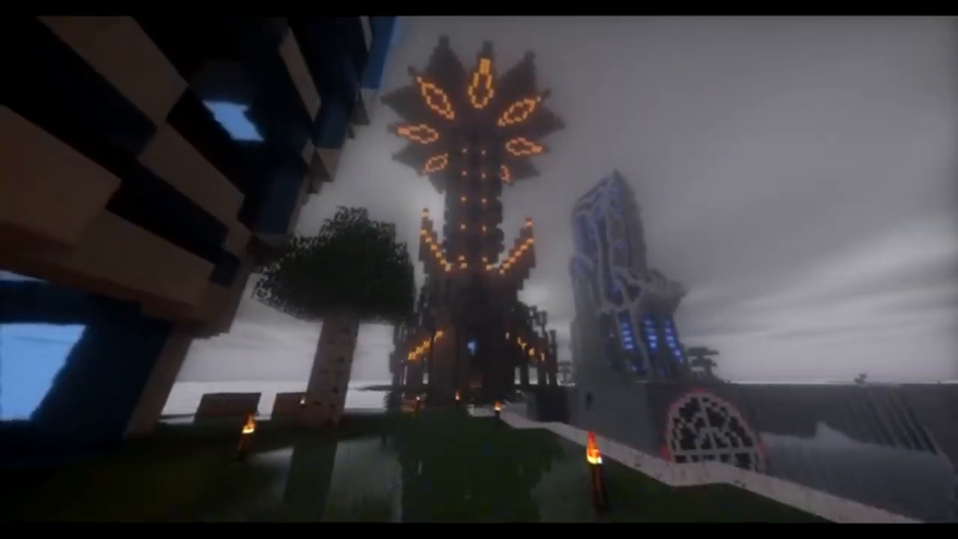
{"action": "mouse_move", "coordinate": [479, 270]}
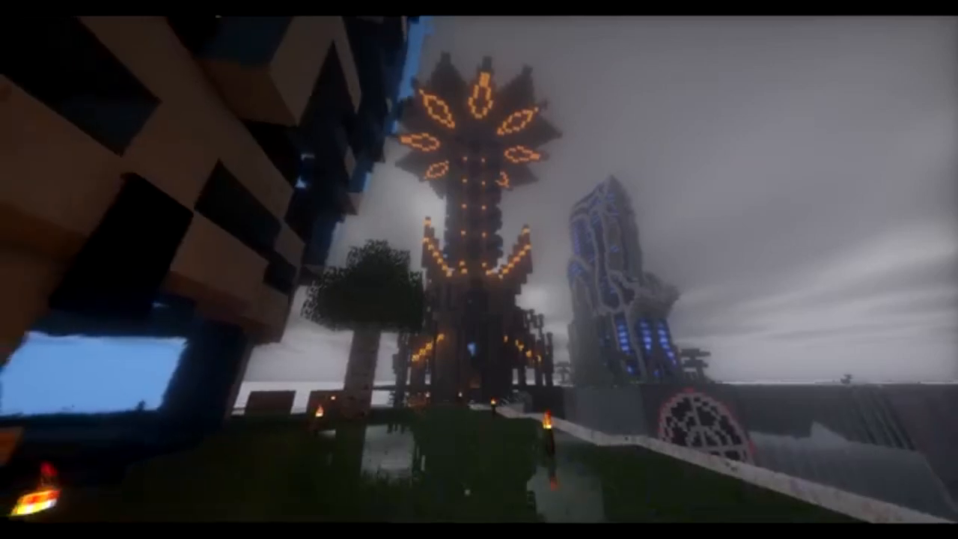